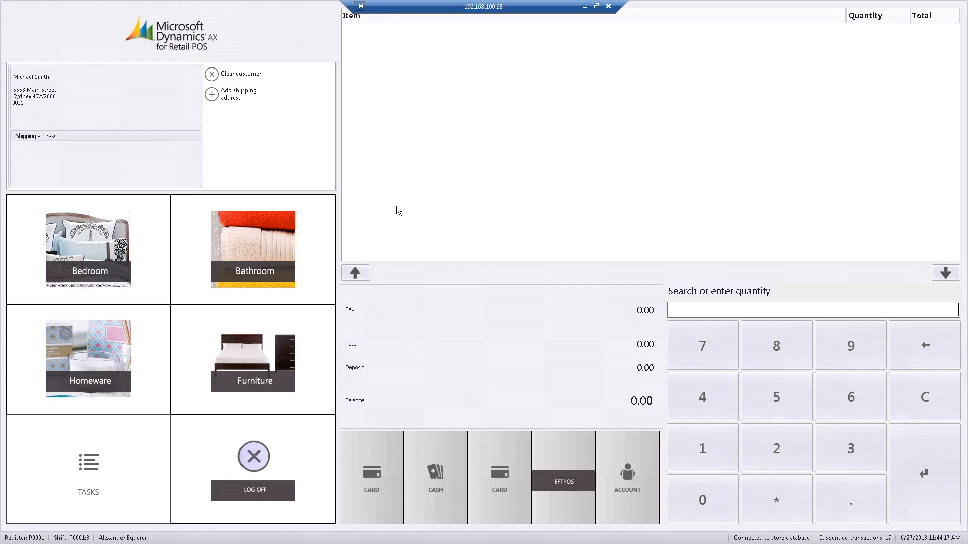
mouse_move(123, 466)
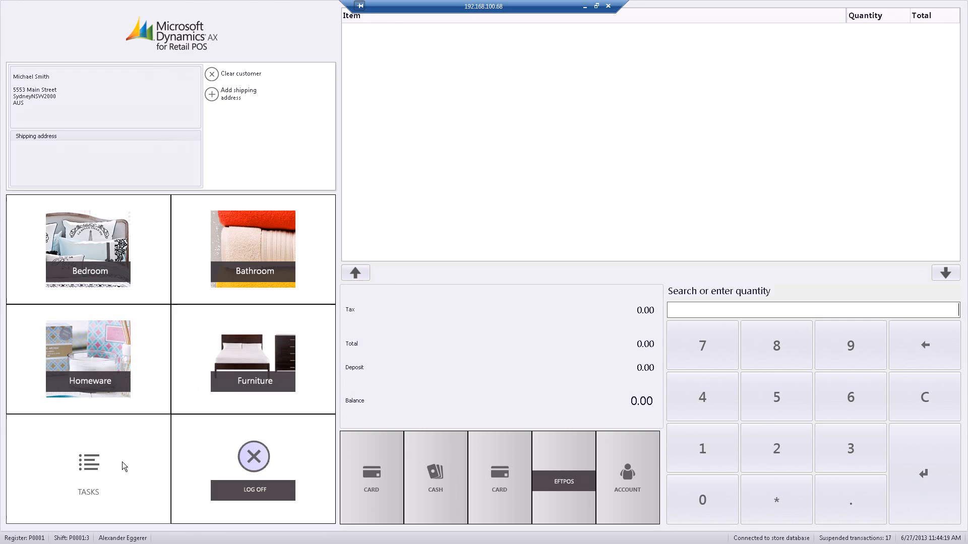
mouse_move(140, 210)
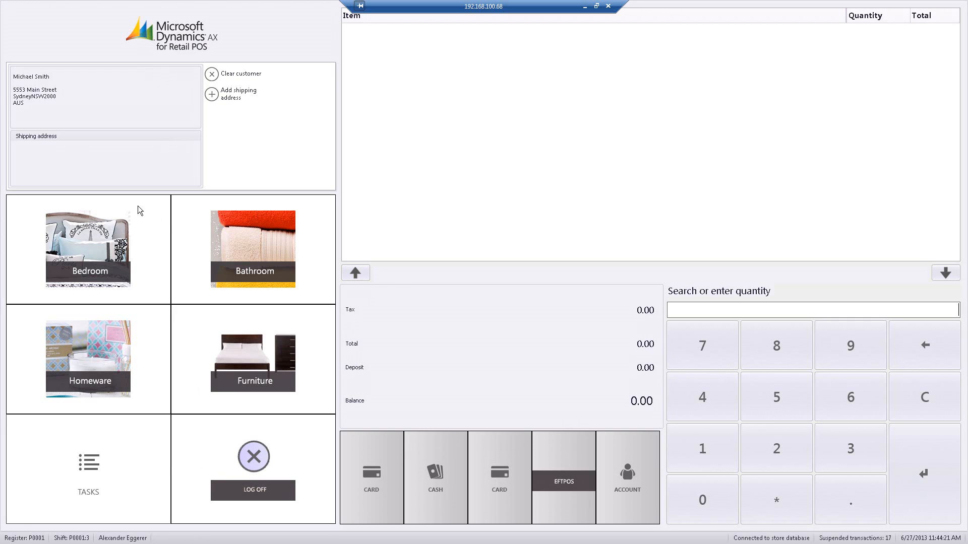
mouse_move(253, 336)
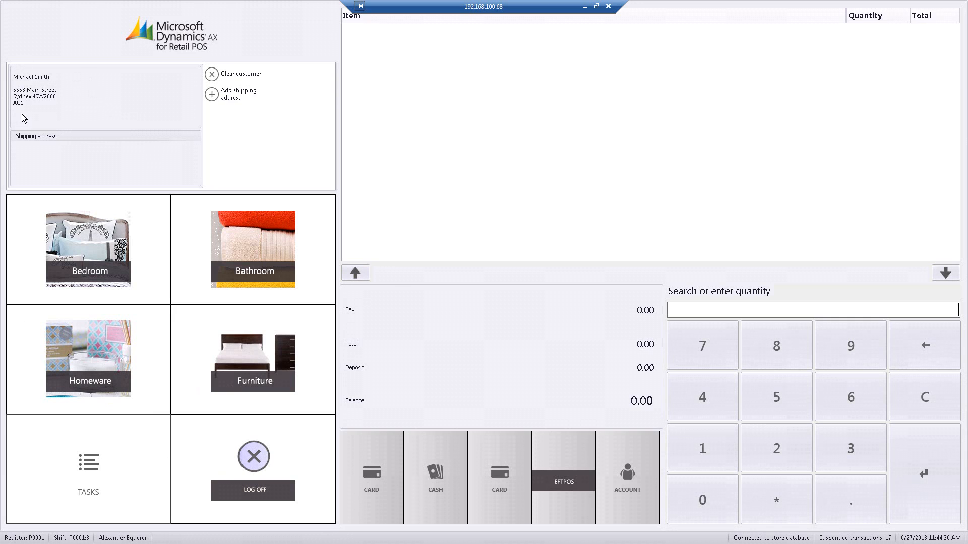
mouse_move(70, 74)
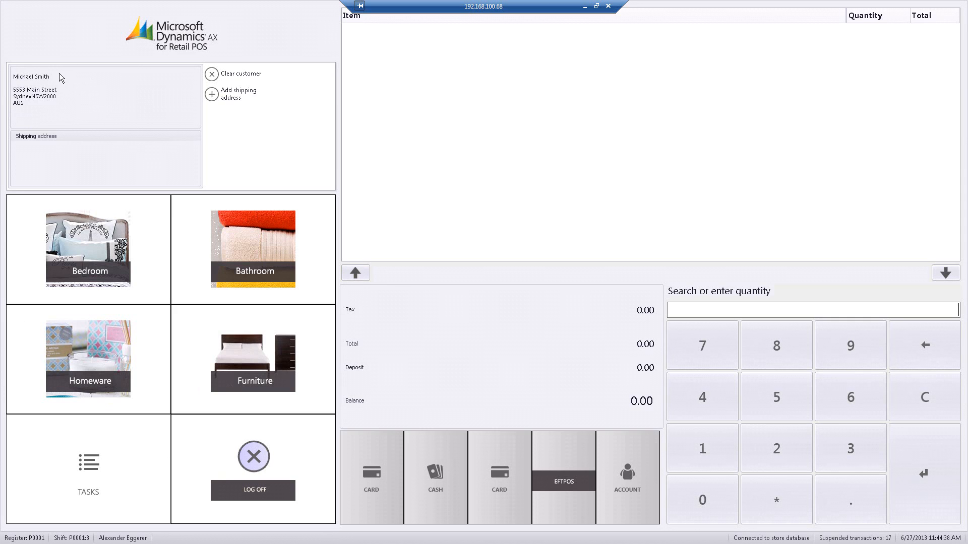
mouse_move(86, 264)
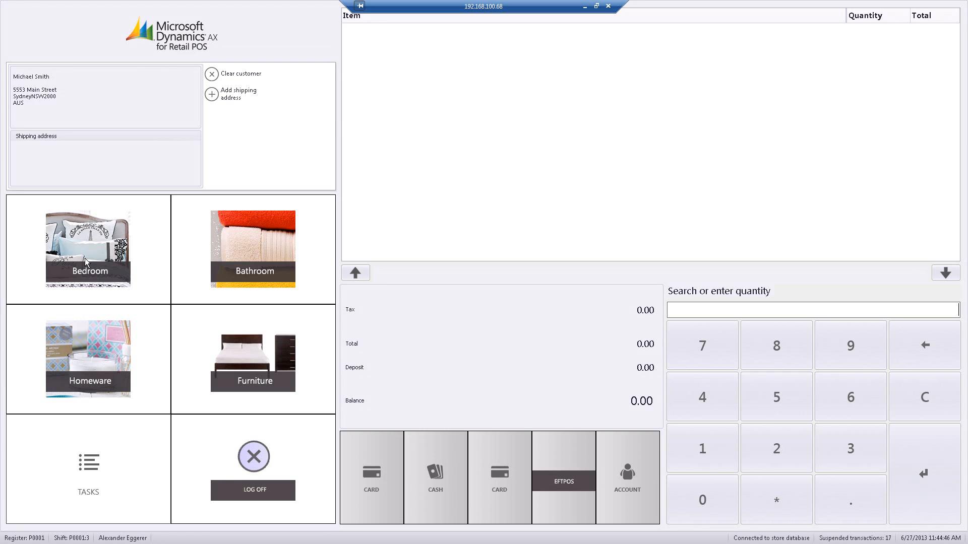
Step: Add the blue single Hiccups Matryoshka sheet set from Bedroom > Sheets, 10% off at 89.95
click(88, 249)
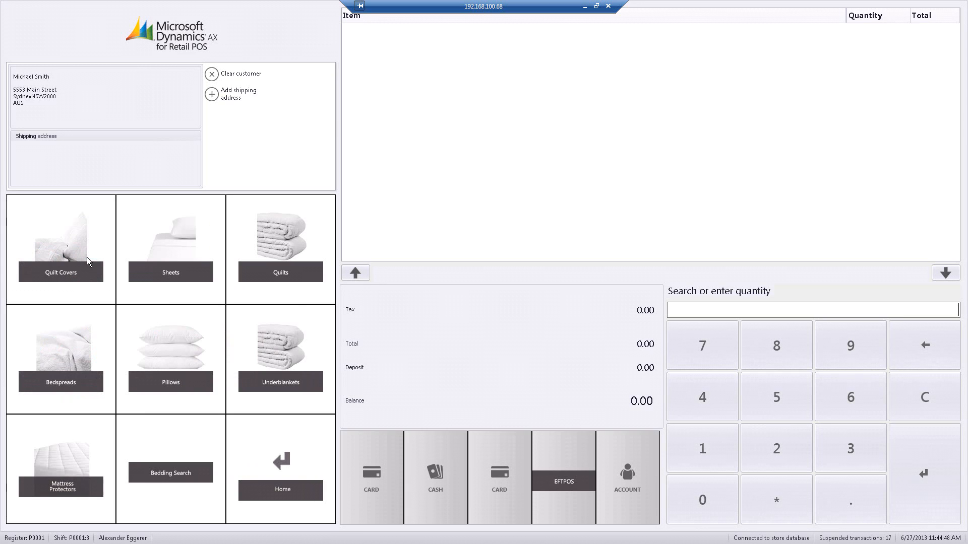
mouse_move(165, 243)
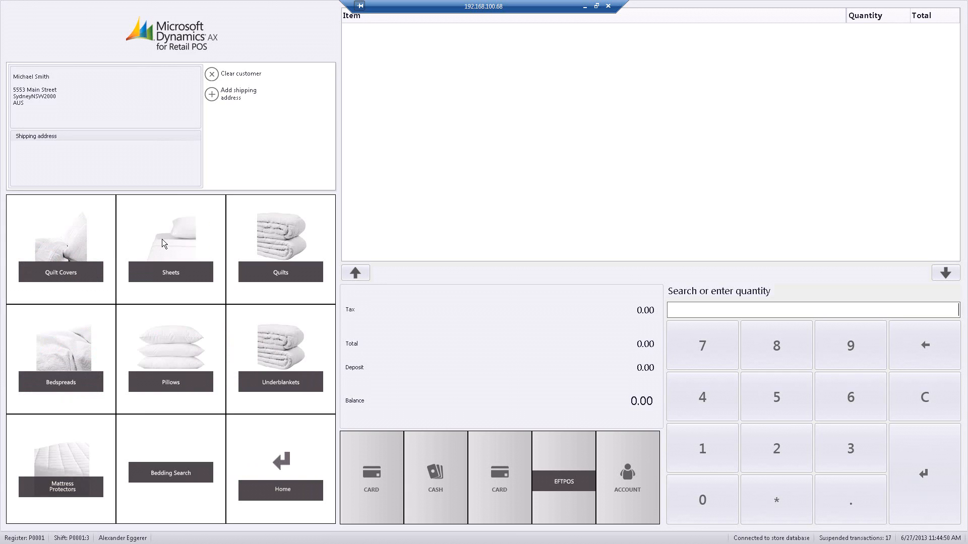
click(170, 250)
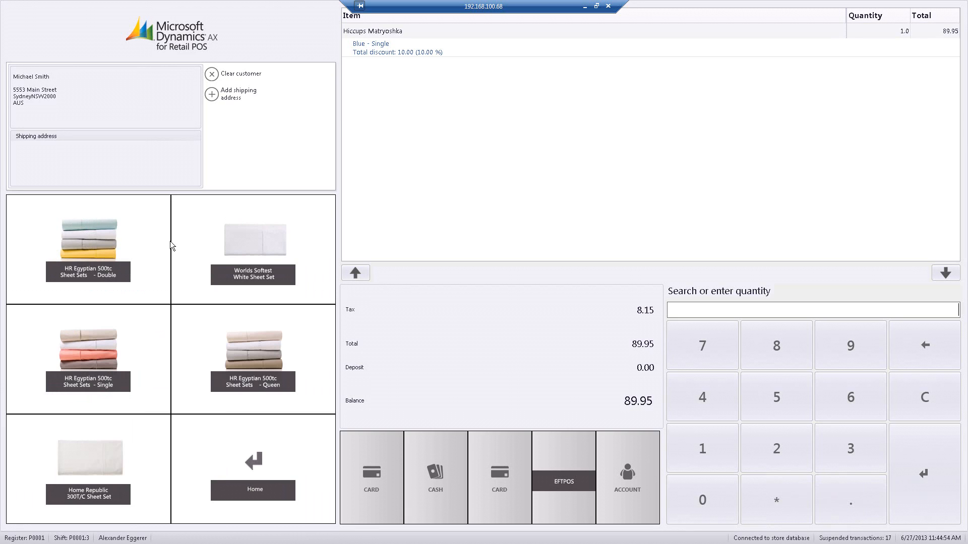
mouse_move(205, 244)
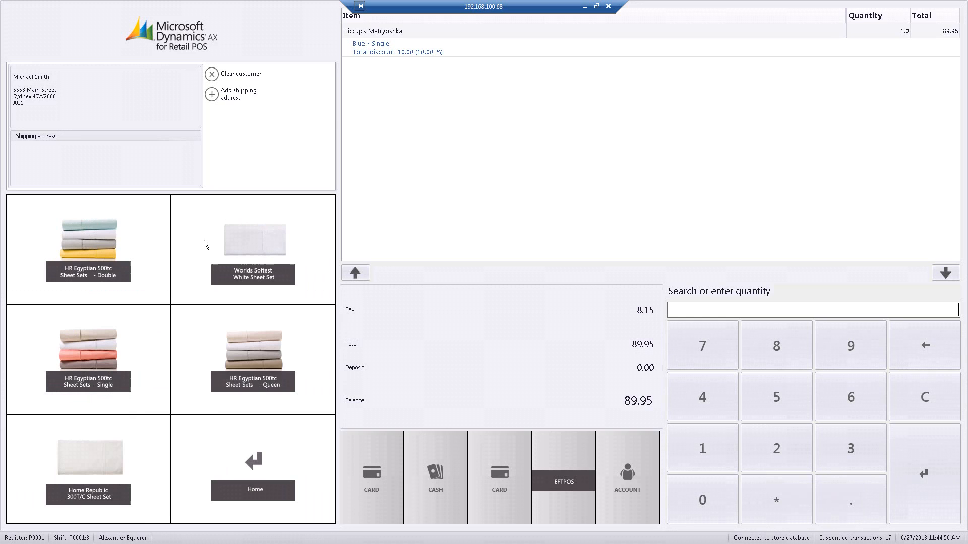
mouse_move(101, 226)
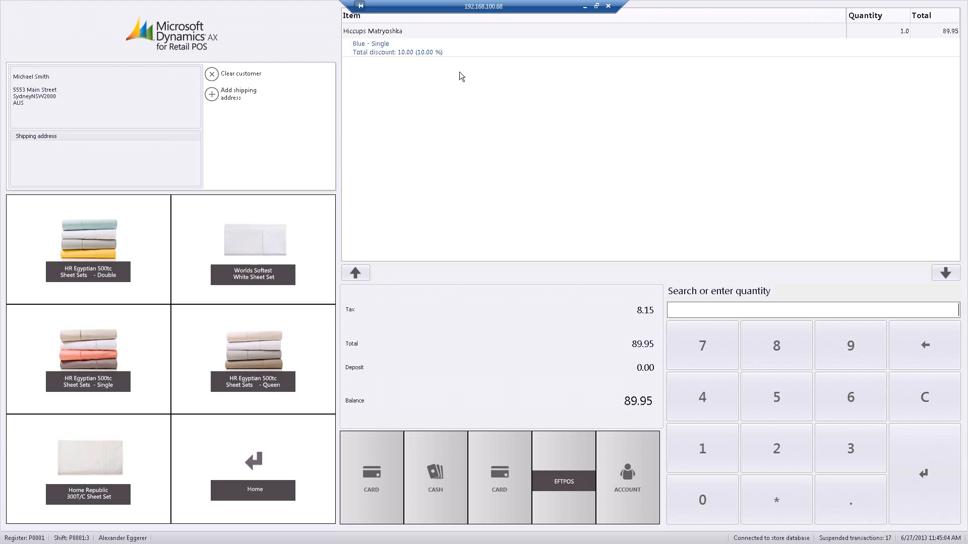
mouse_move(449, 56)
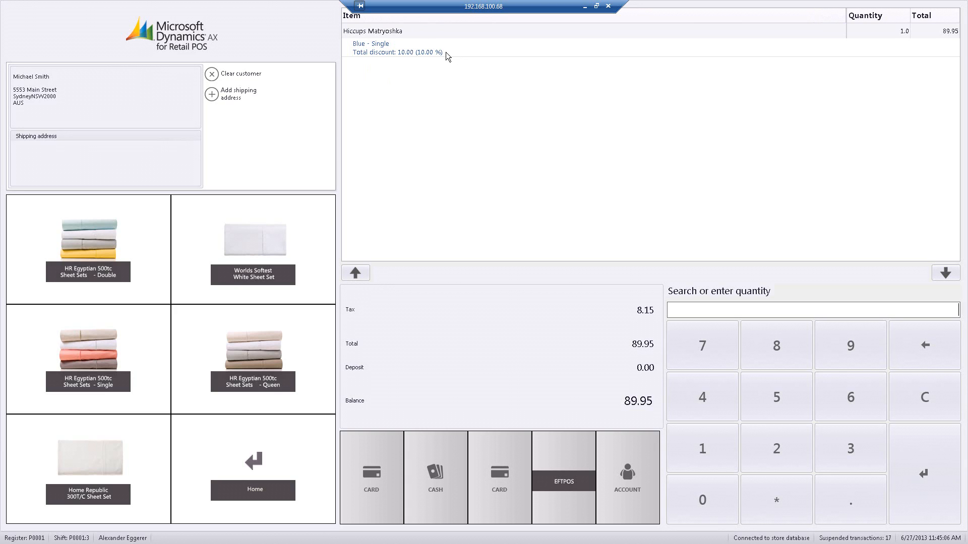
mouse_move(253, 470)
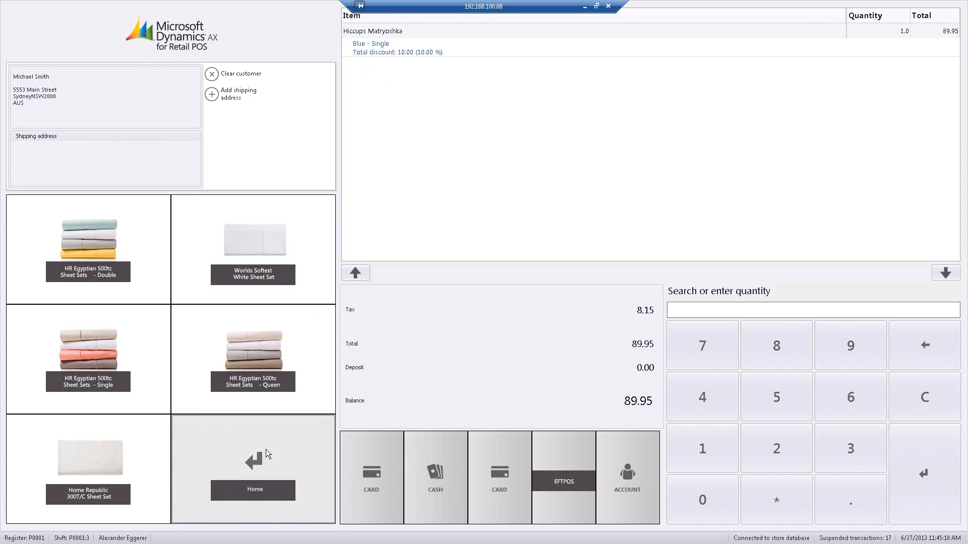
Step: Convert the sale into a customer order from the Home Tasks menu to reach Order information
click(252, 470)
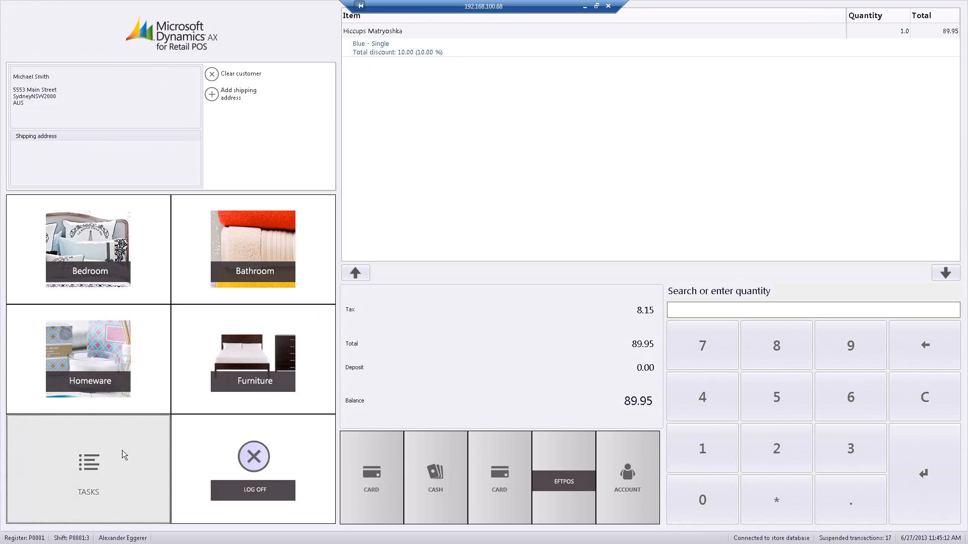
click(87, 470)
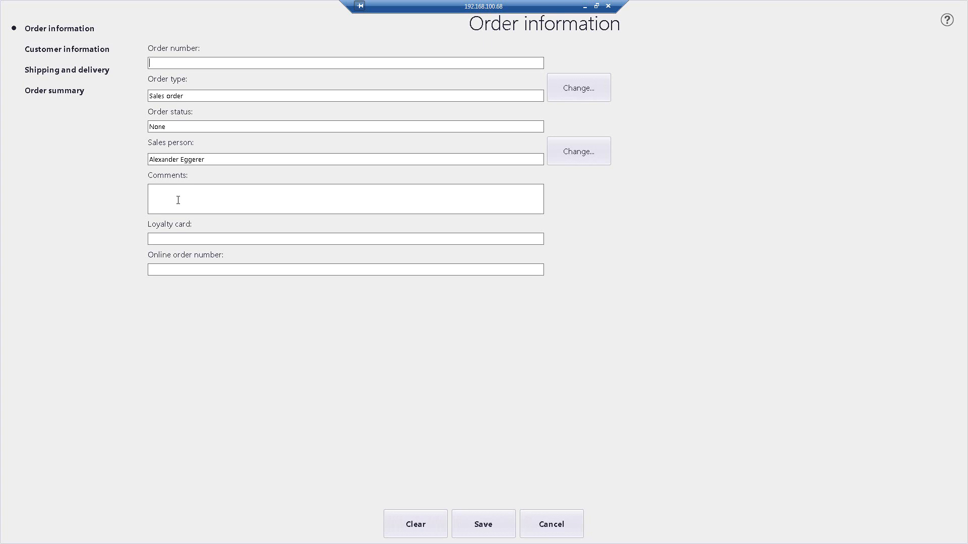
Step: Enter the order comment 'Prefer to be delivered by 12pm'
click(247, 199)
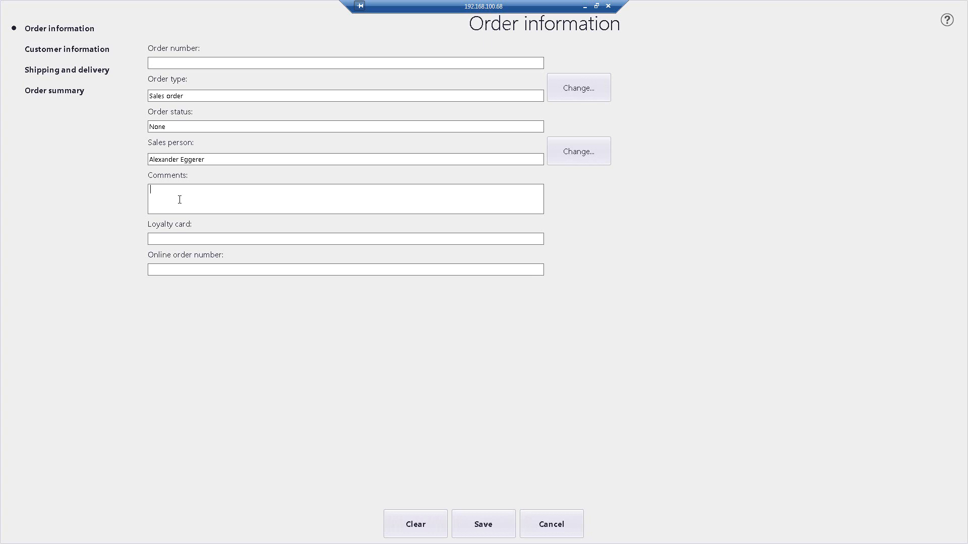
text(Prefer to be delivered b)
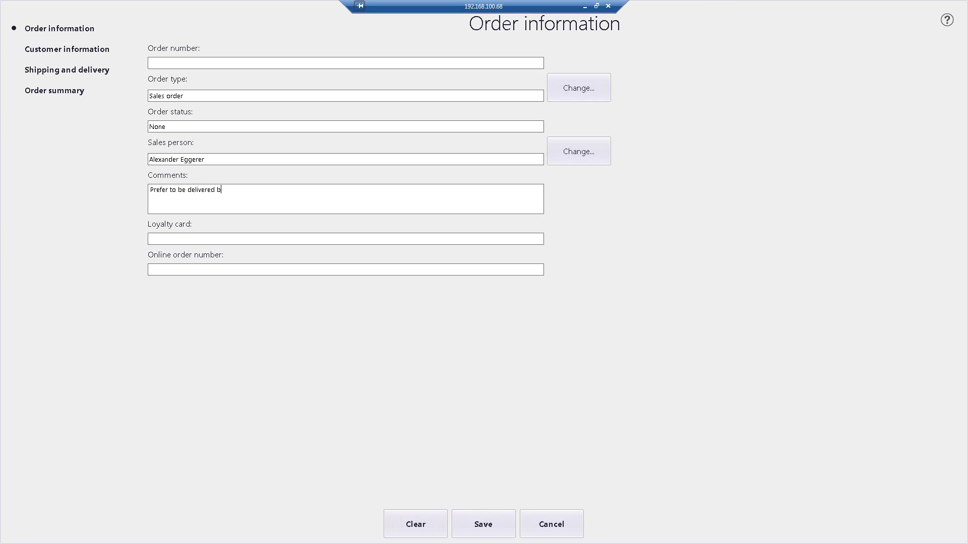
text(y 12pm)
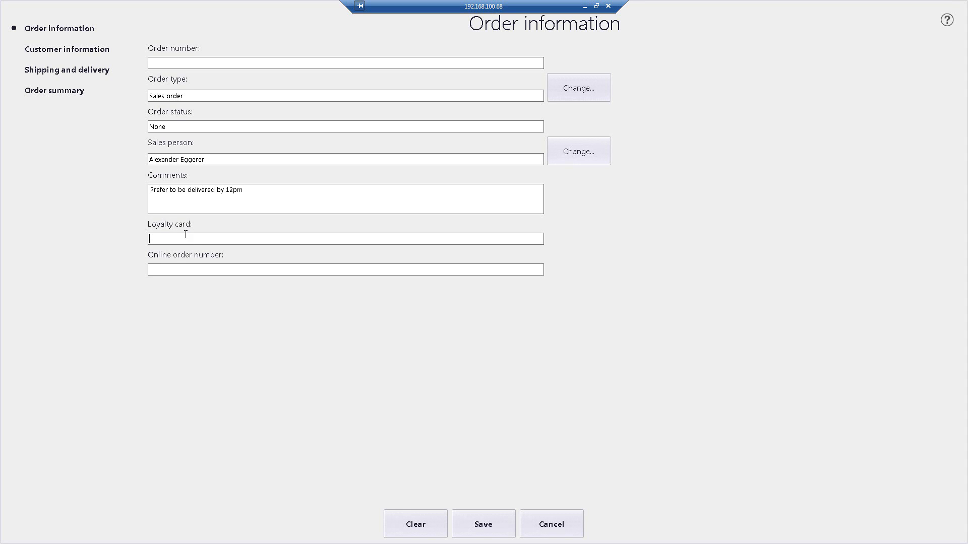
mouse_move(200, 241)
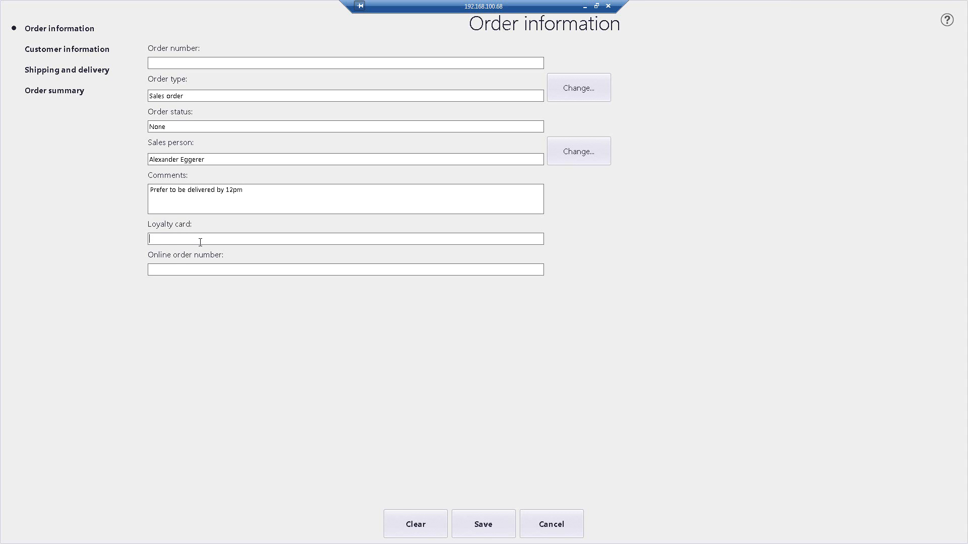
Step: Mark the Hiccups Matryoshka line for pickup at CHADSTONE and save the shipping settings
click(67, 70)
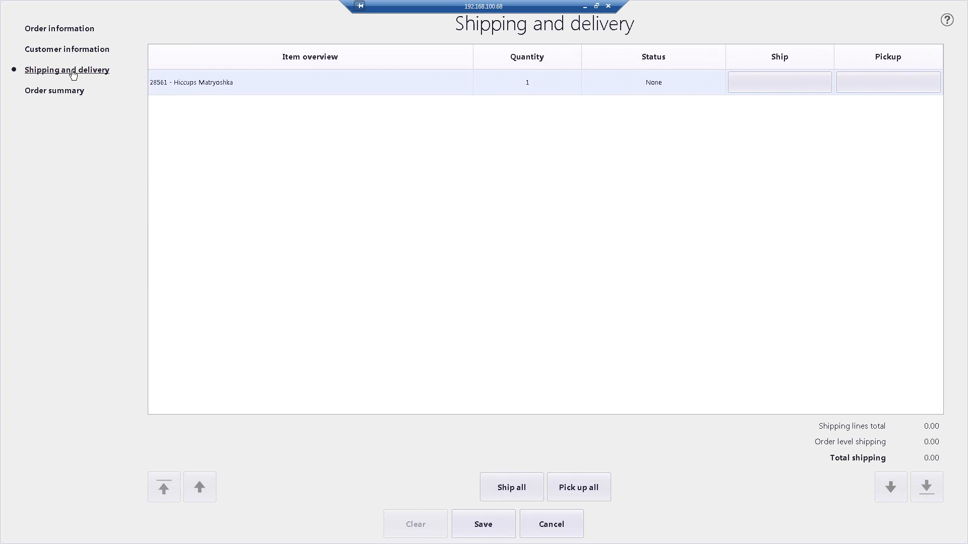
mouse_move(786, 74)
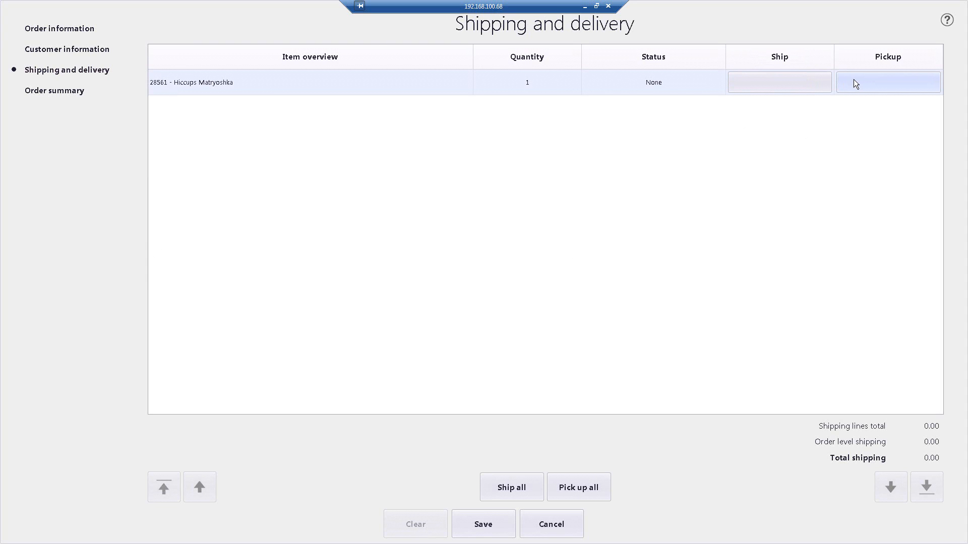
click(887, 82)
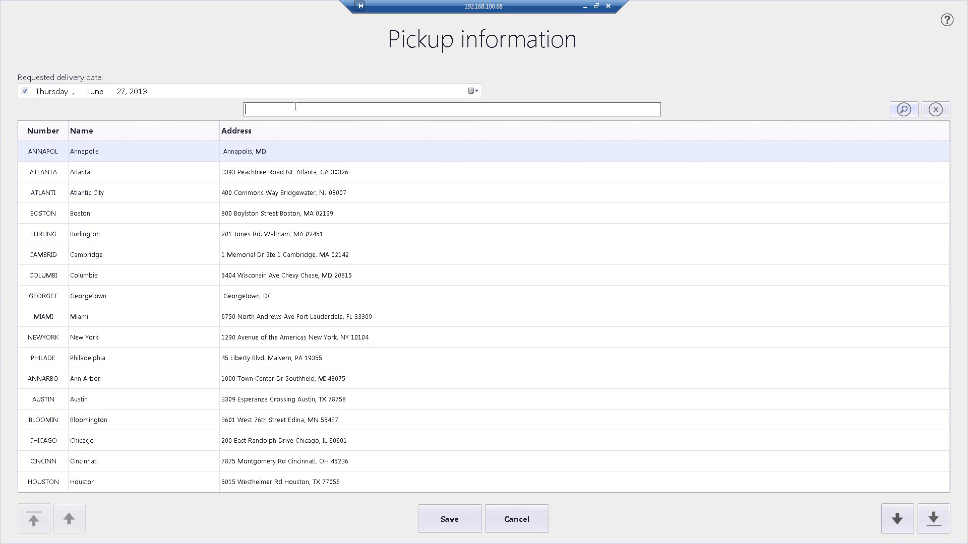
text(chads)
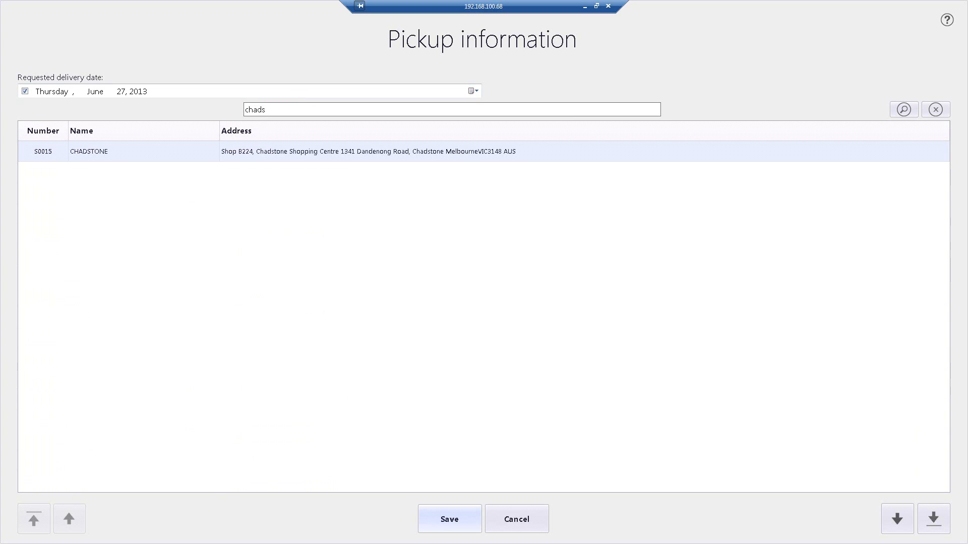
mouse_move(145, 156)
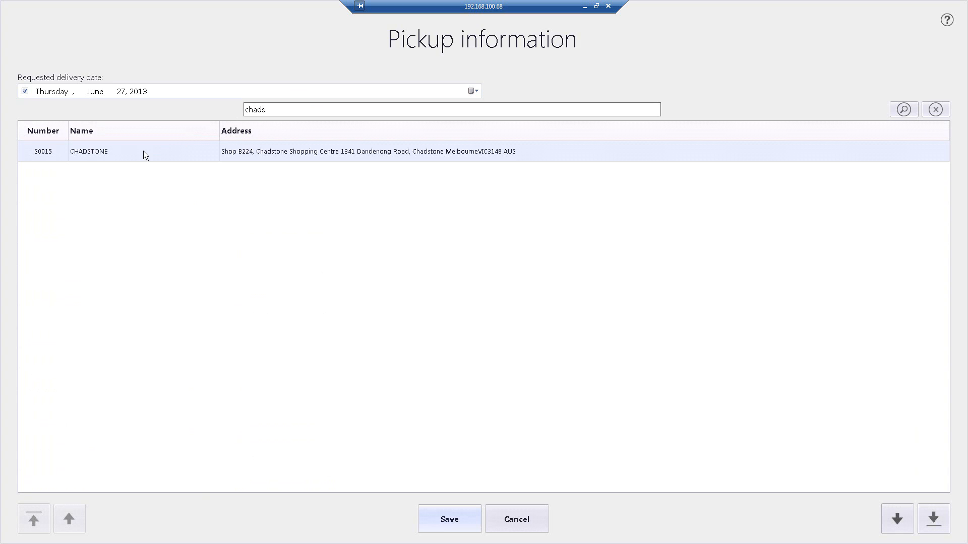
click(449, 519)
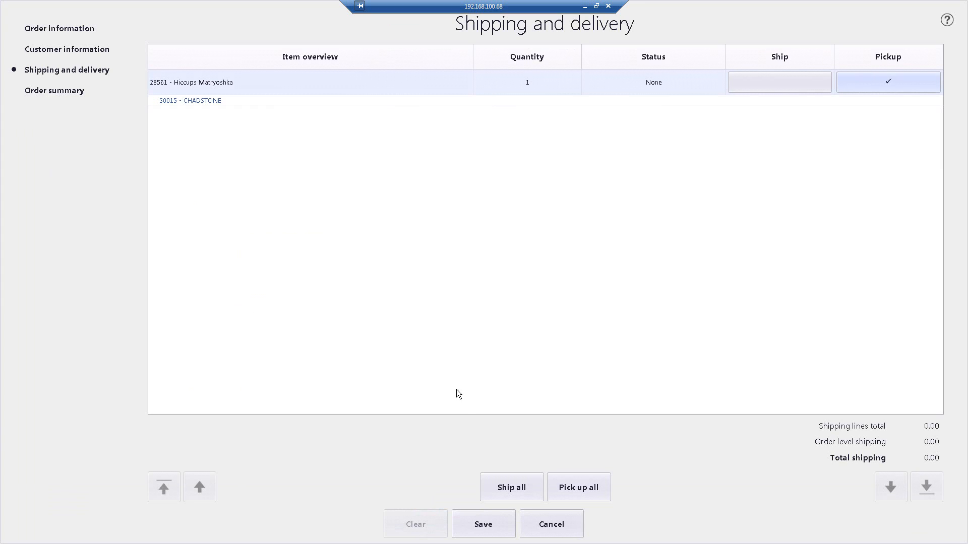
click(483, 524)
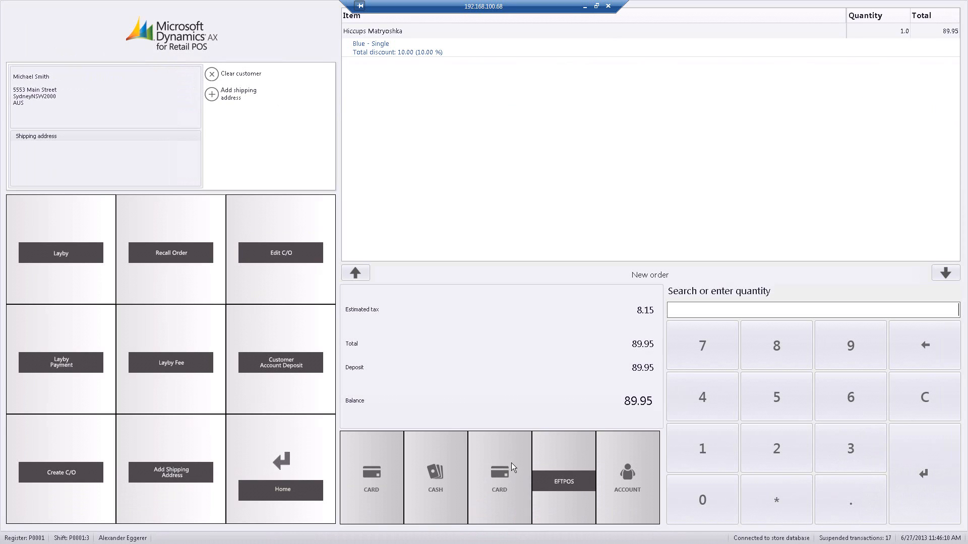
mouse_move(514, 157)
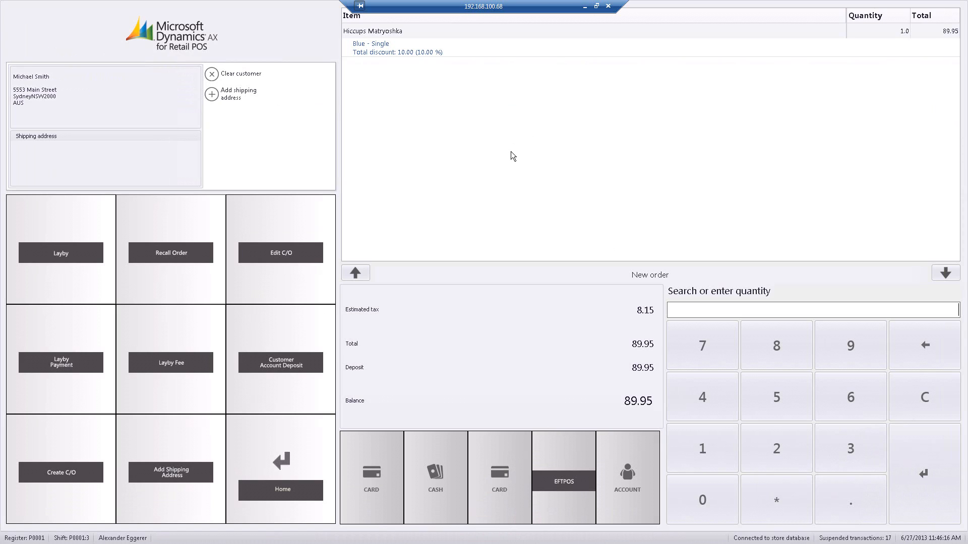
mouse_move(464, 363)
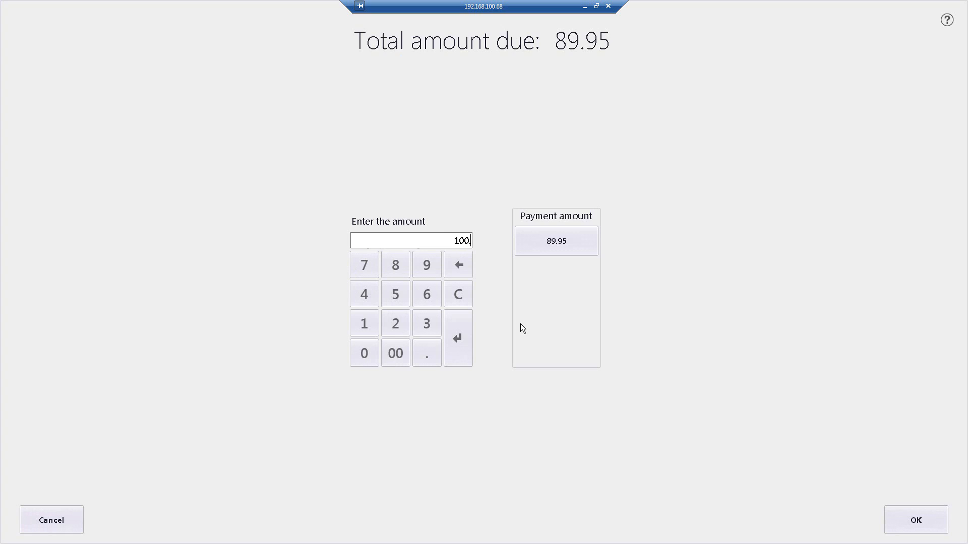
Step: Accept 100 cash tendered, confirm 10.05 change, and acknowledge the order-created message
click(916, 519)
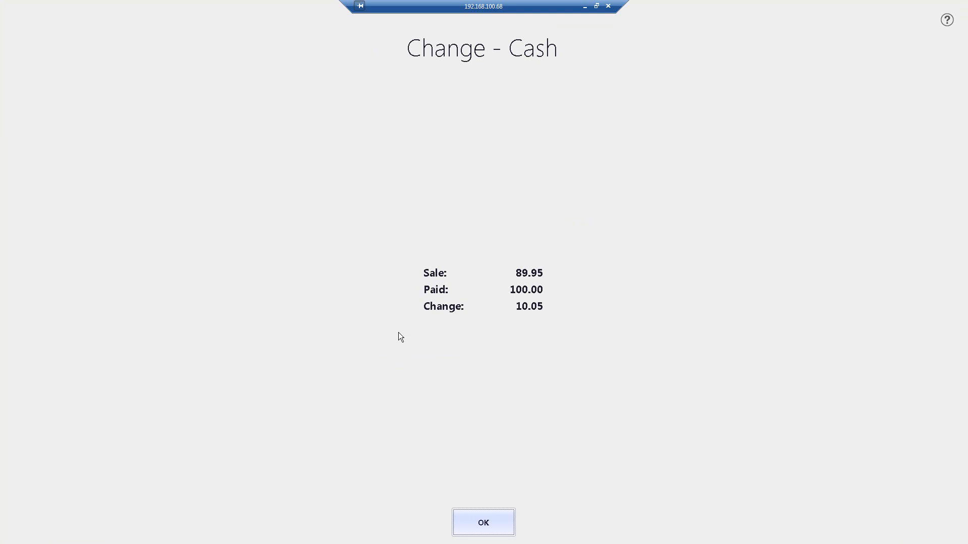
mouse_move(562, 328)
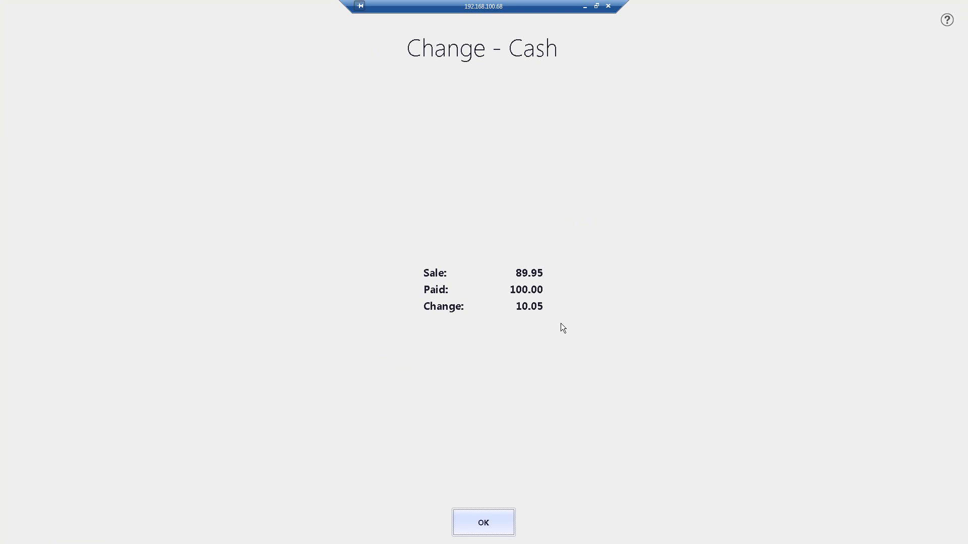
click(484, 522)
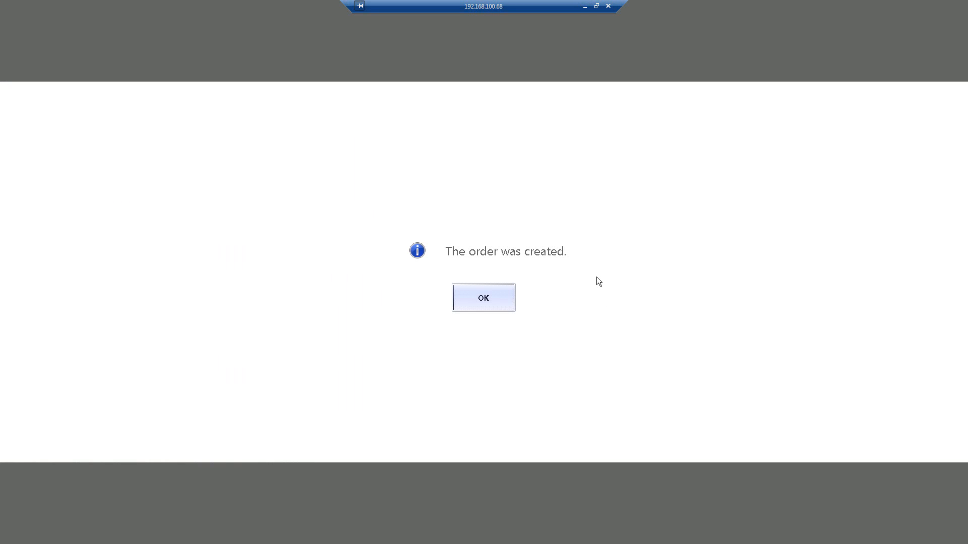
mouse_move(484, 298)
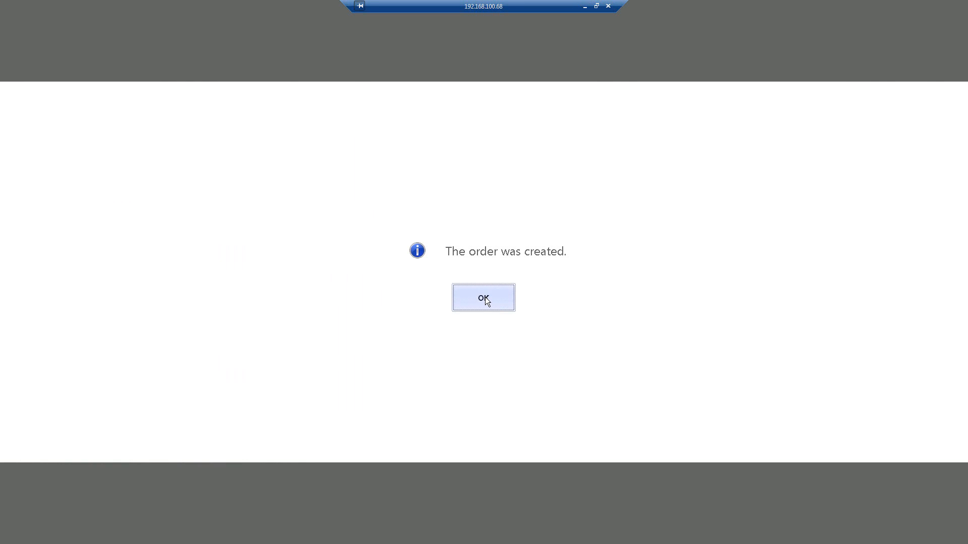
click(484, 297)
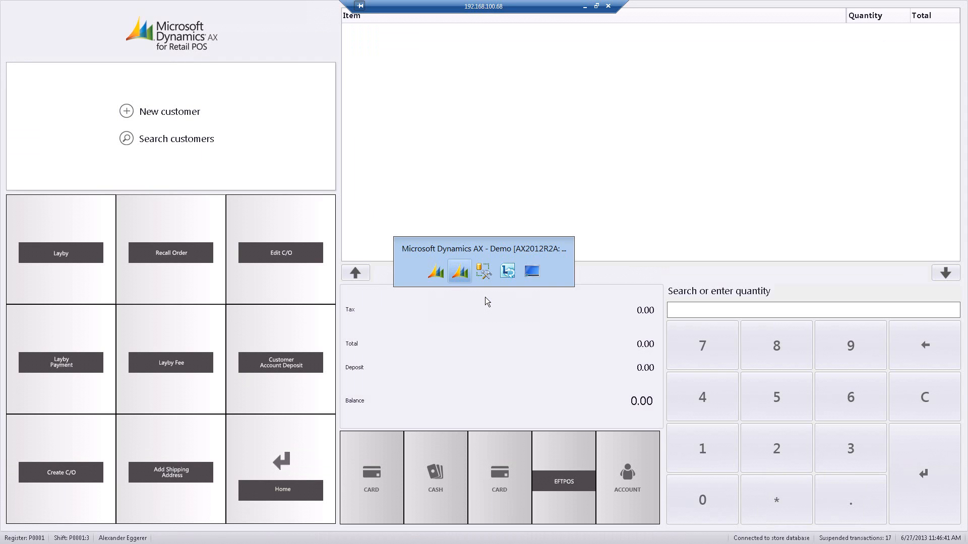
click(459, 271)
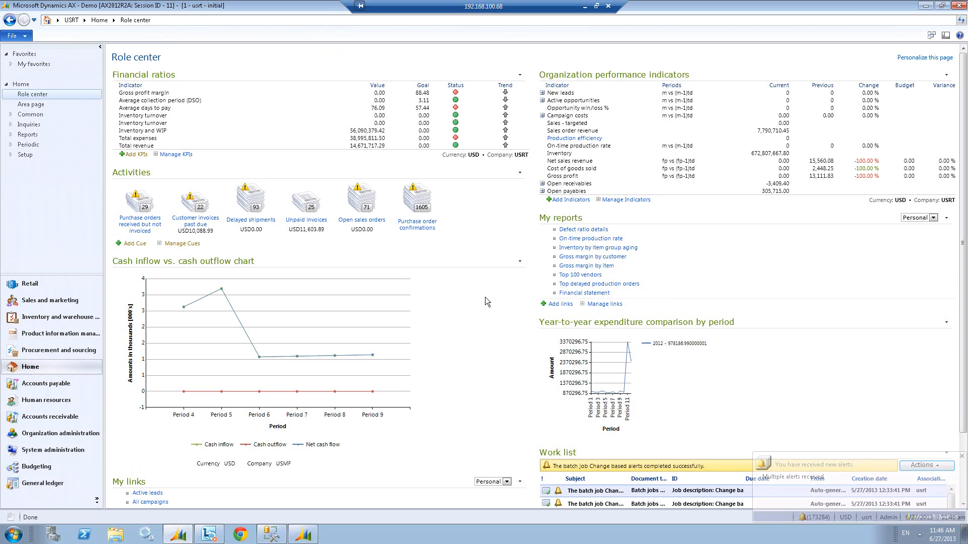
click(52, 301)
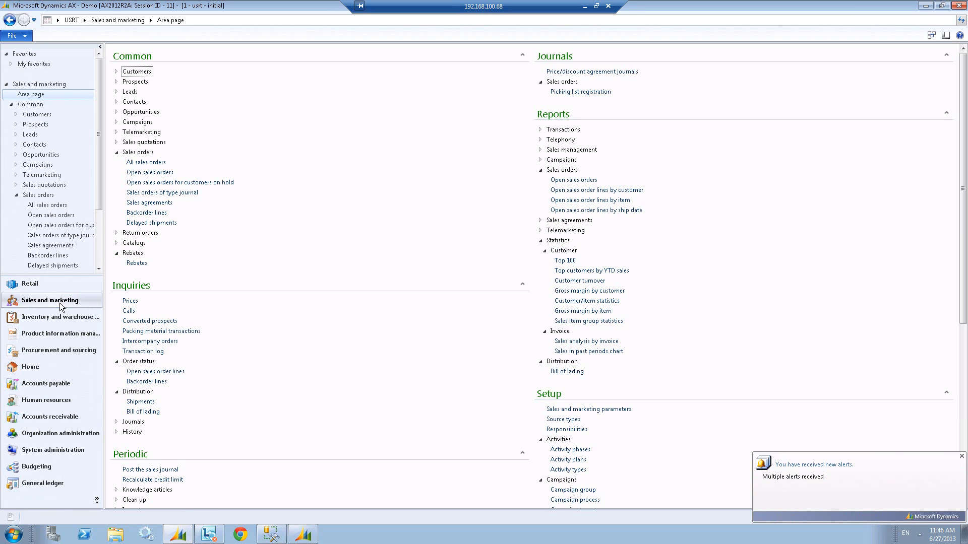
mouse_move(146, 162)
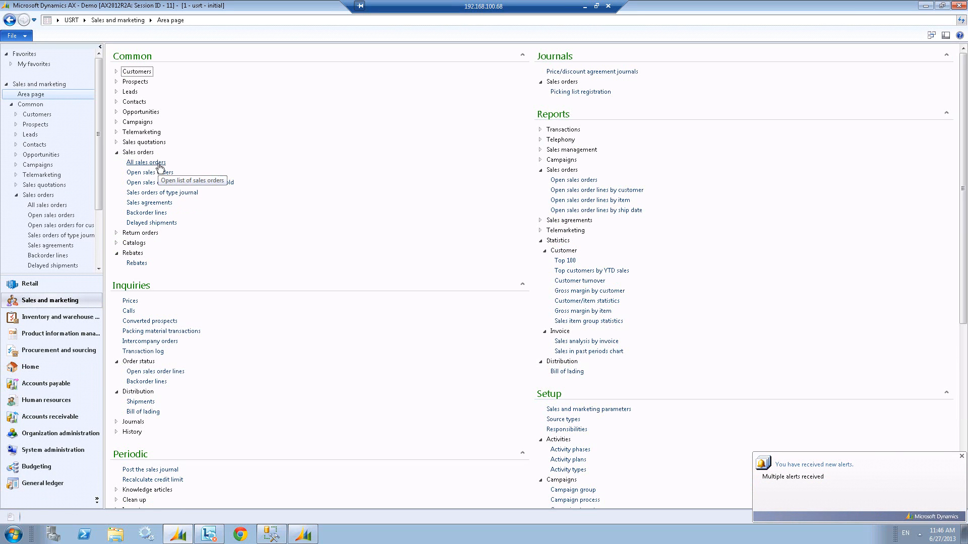
click(146, 162)
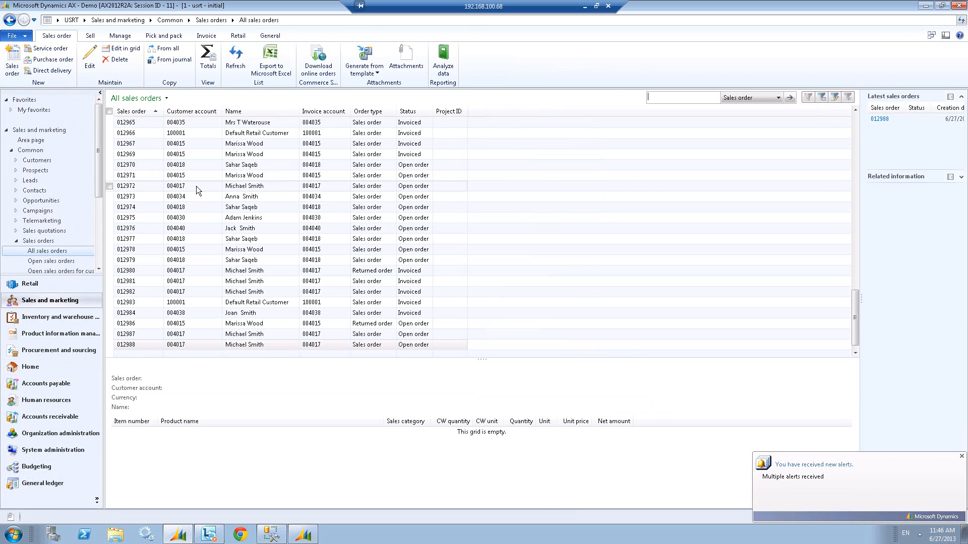
click(261, 345)
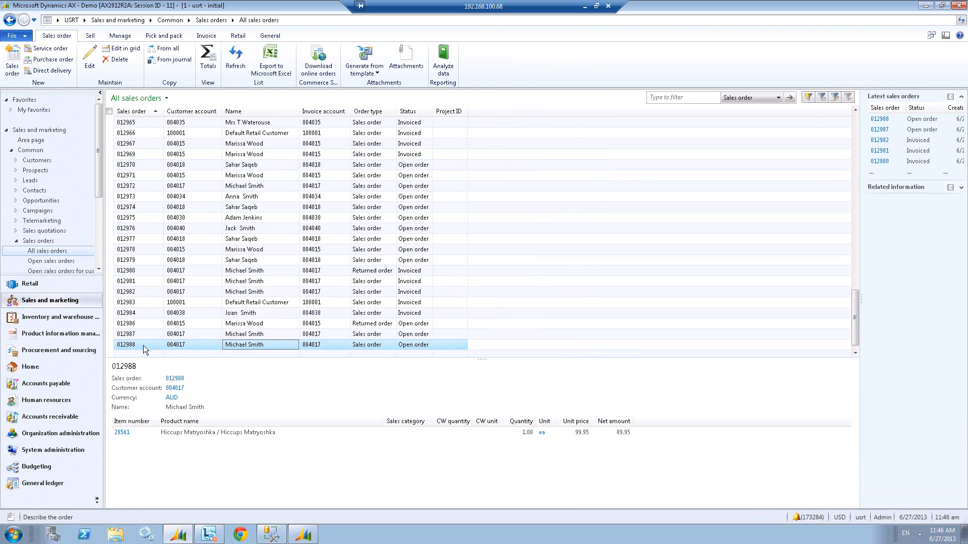
mouse_move(292, 349)
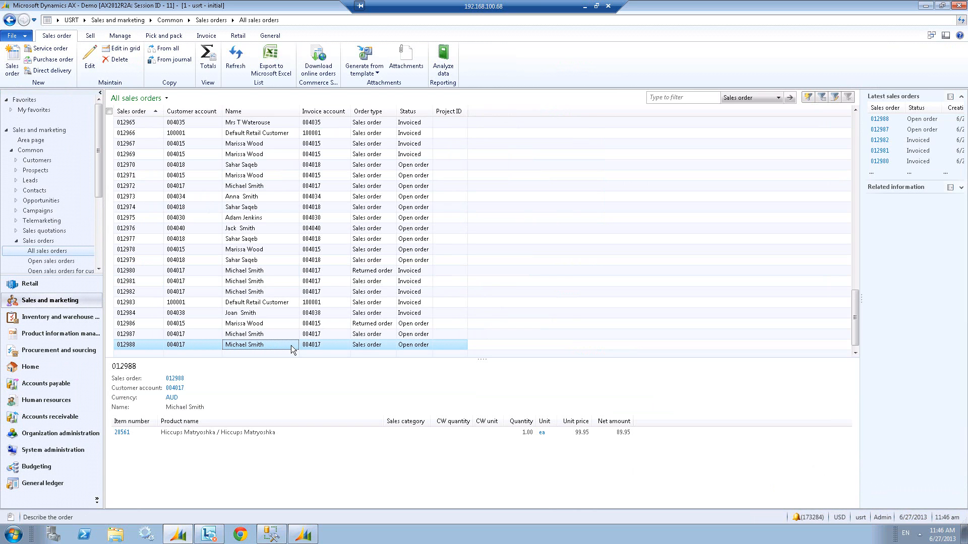
mouse_move(150, 453)
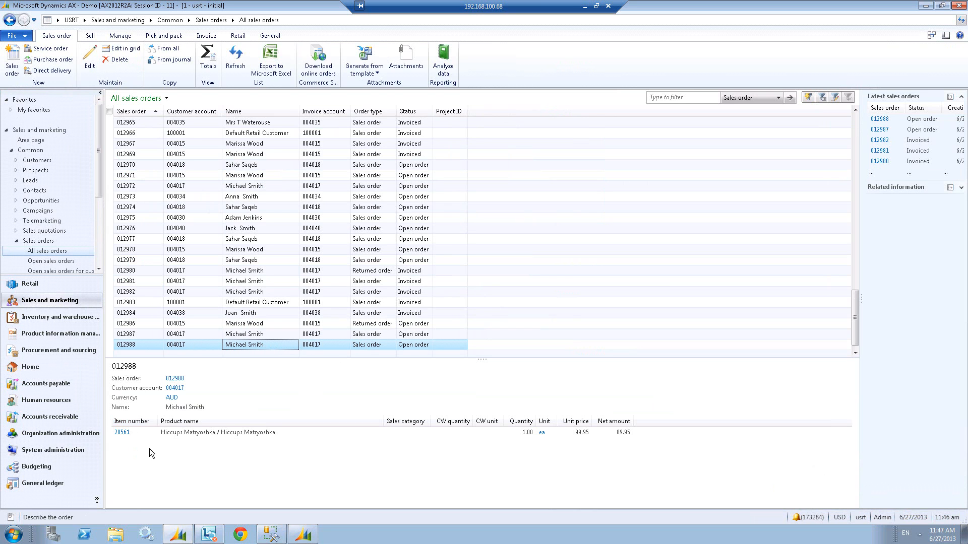